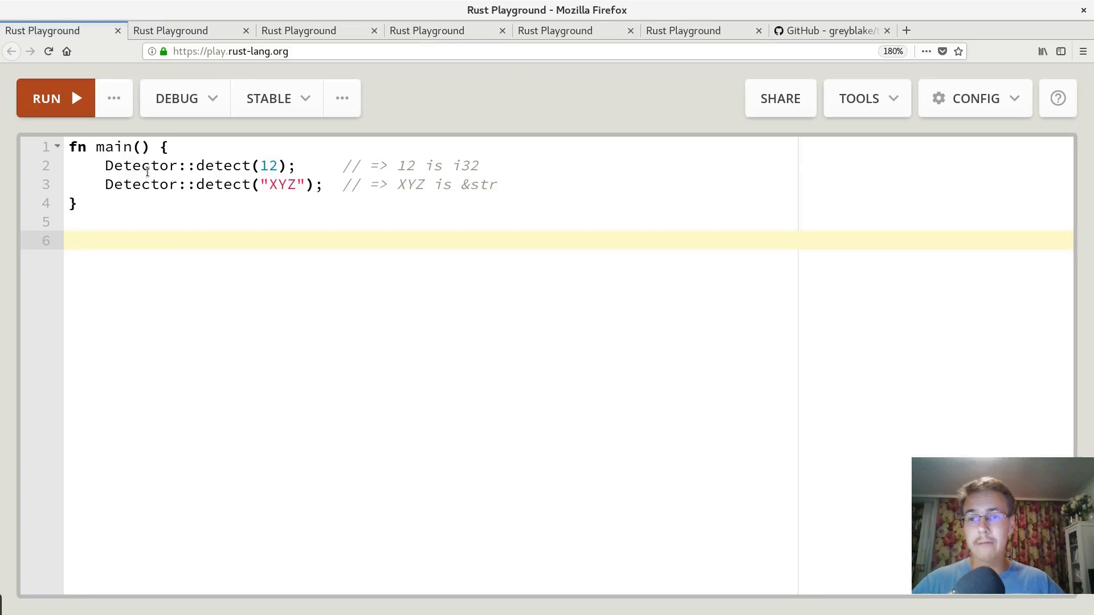
# Highlight Detector and detect in the calls, then view the Detect<T> trait and its two impl blocks.
pyautogui.doubleClick(140, 165)
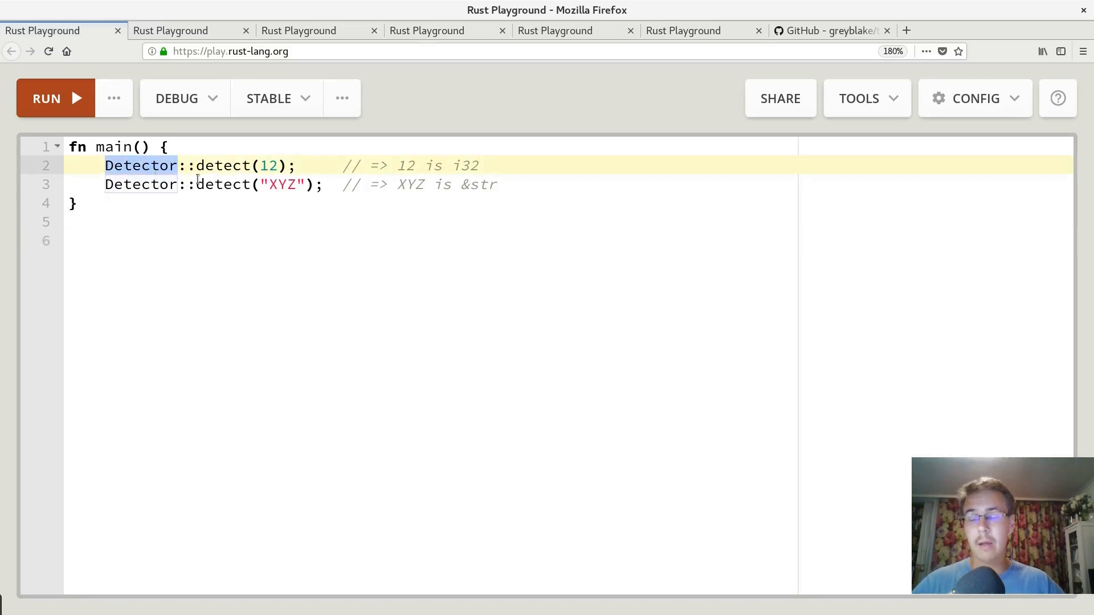
pyautogui.doubleClick(222, 165)
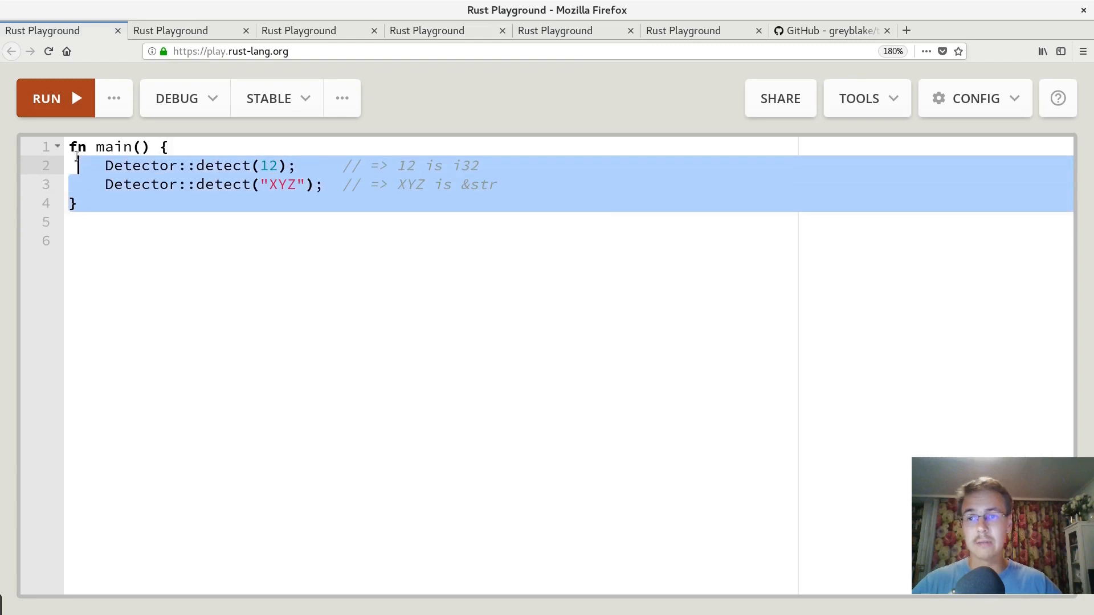
pyautogui.click(170, 29)
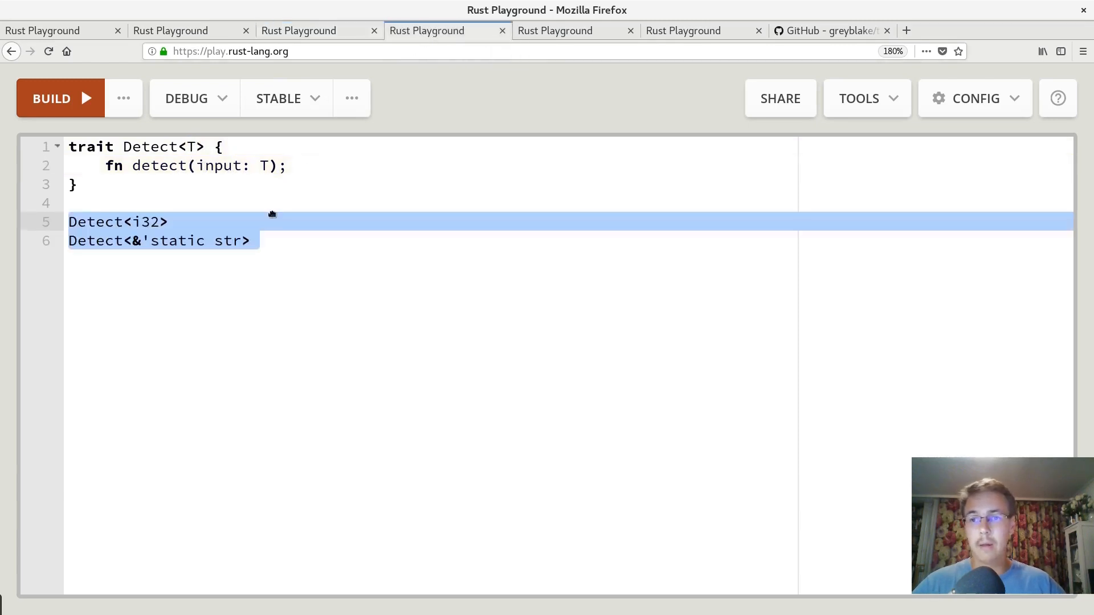
pyautogui.click(263, 241)
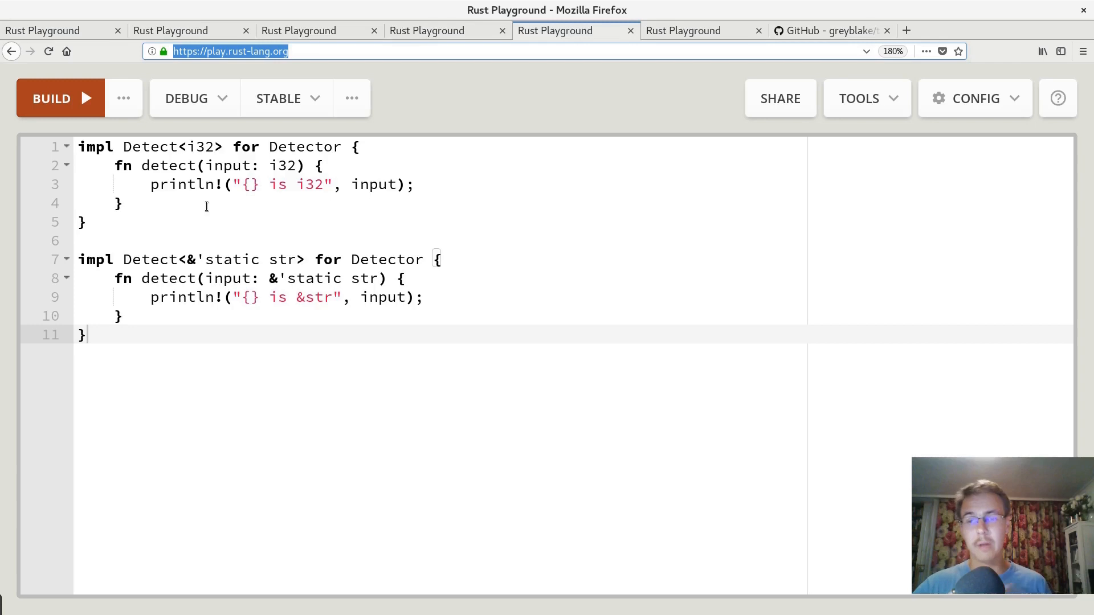
pyautogui.moveTo(215, 335)
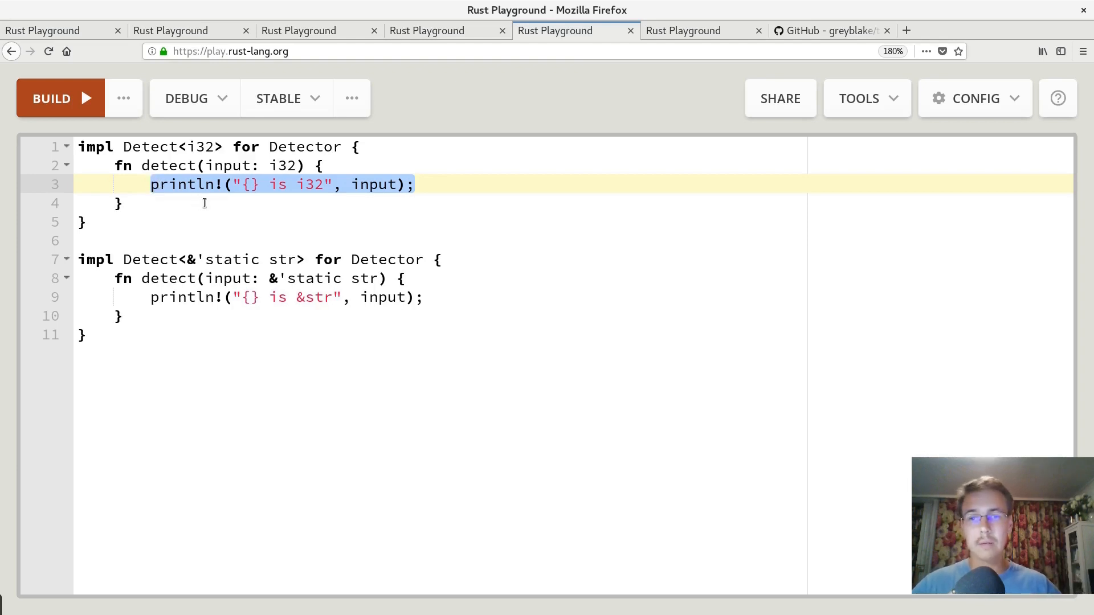
pyautogui.moveTo(258, 194)
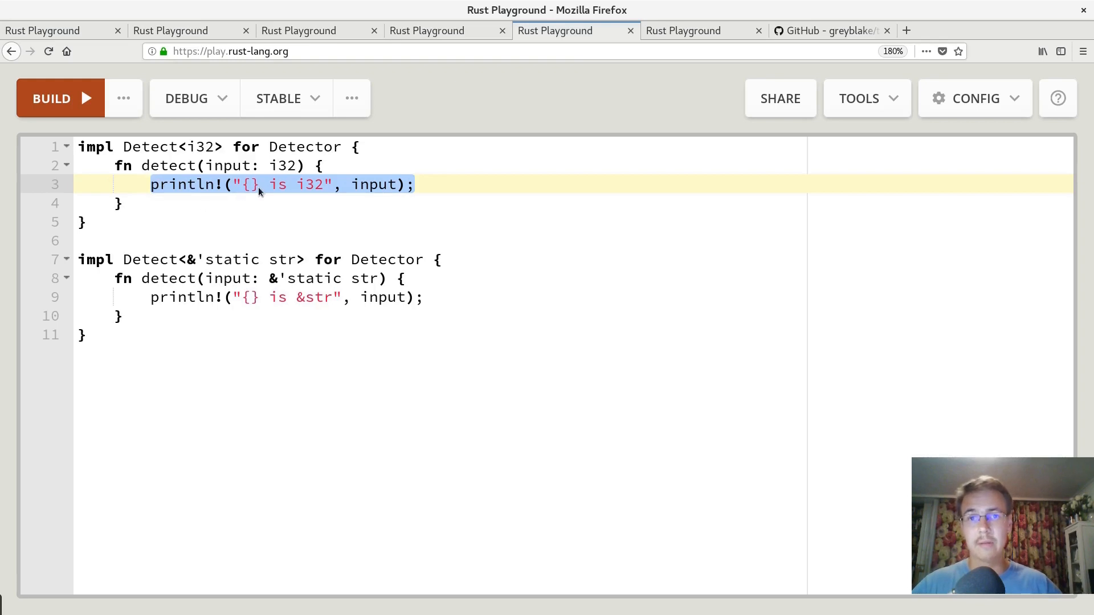
pyautogui.moveTo(704, 29)
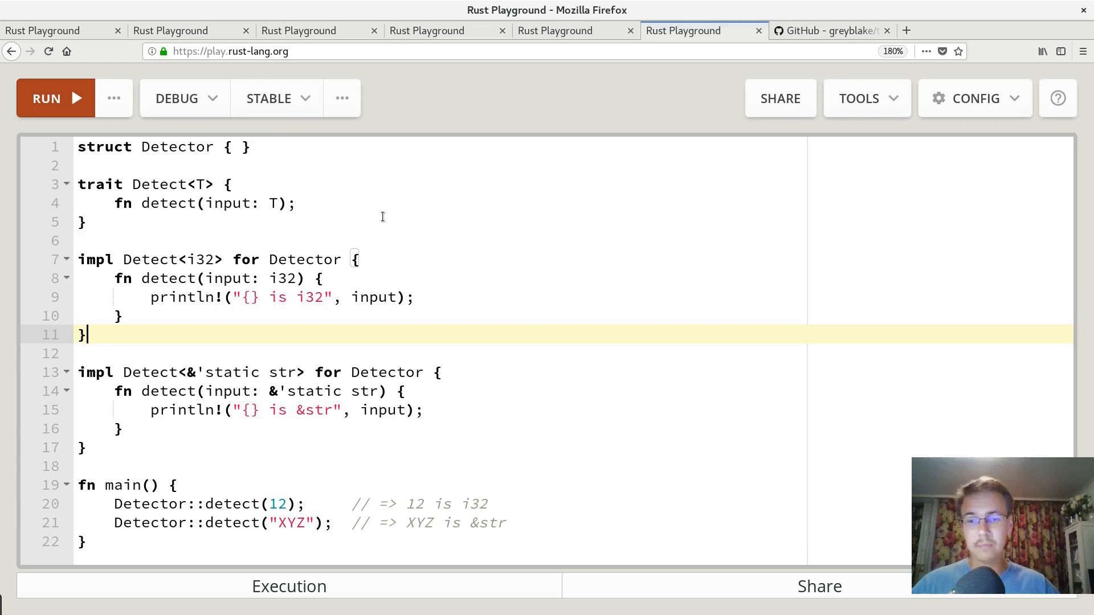
pyautogui.moveTo(289, 361)
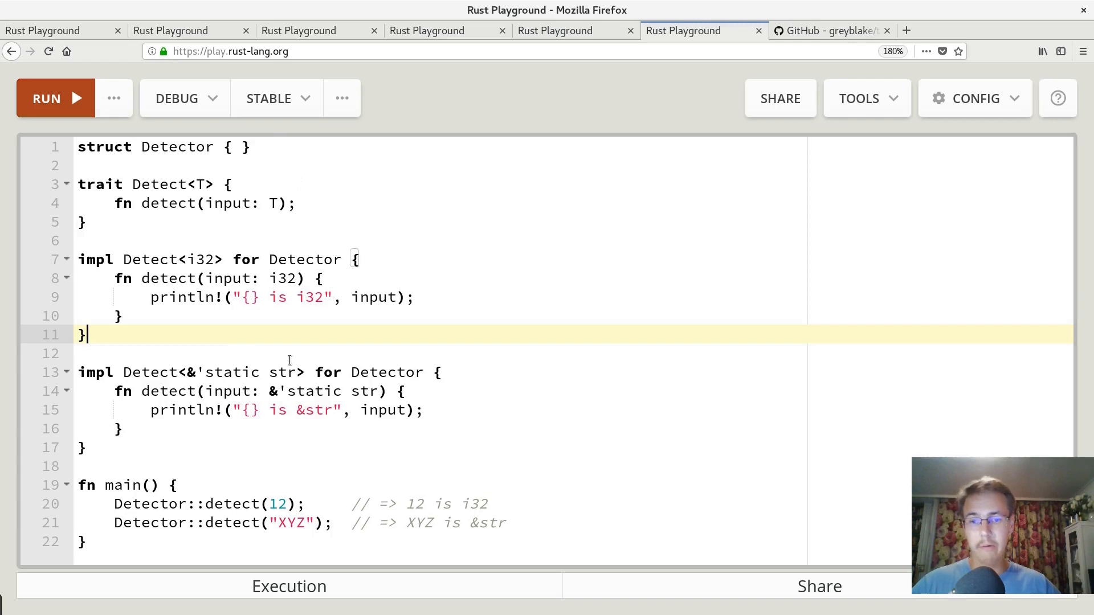
pyautogui.click(55, 98)
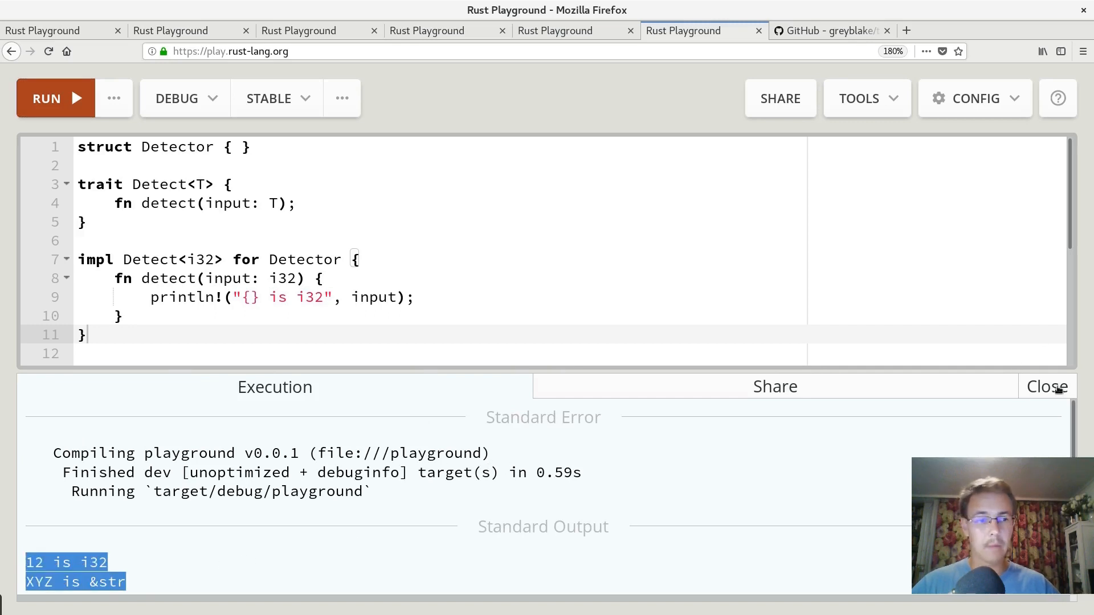
pyautogui.click(1046, 387)
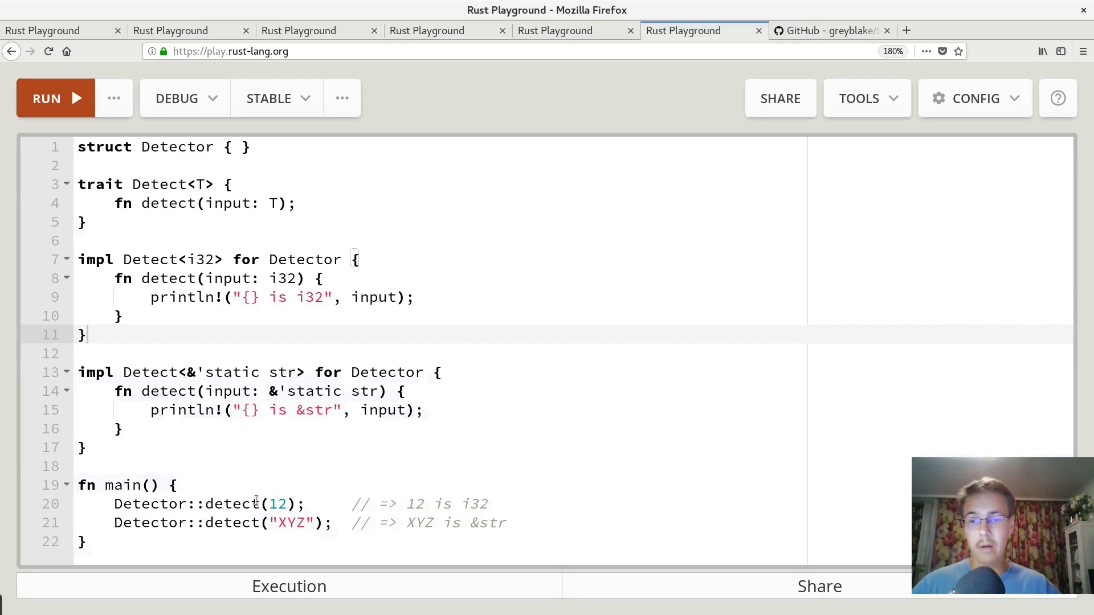
pyautogui.doubleClick(230, 504)
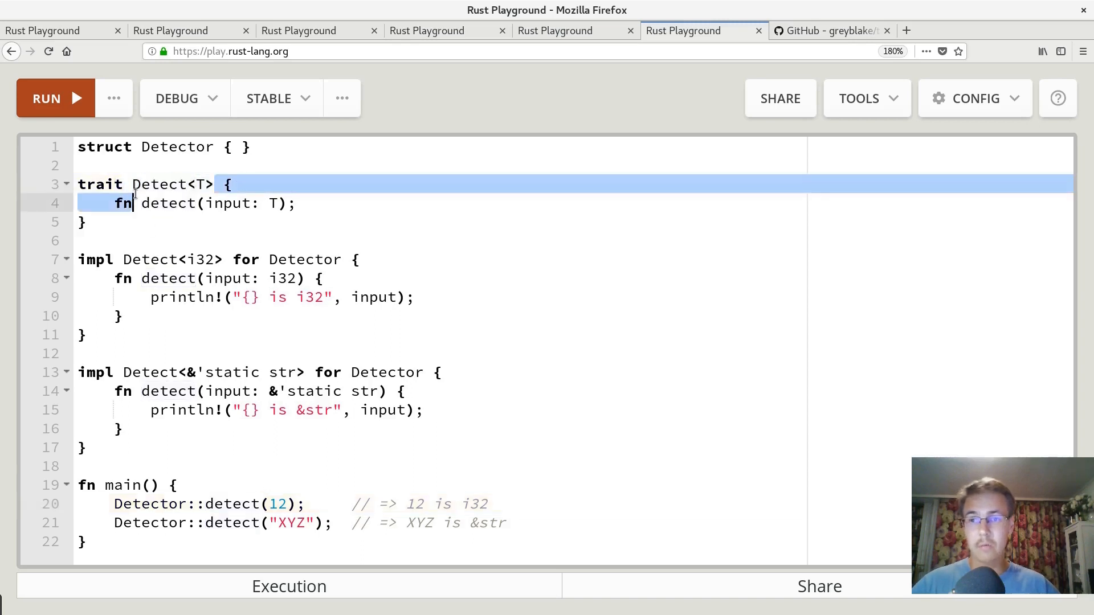
pyautogui.doubleClick(173, 185)
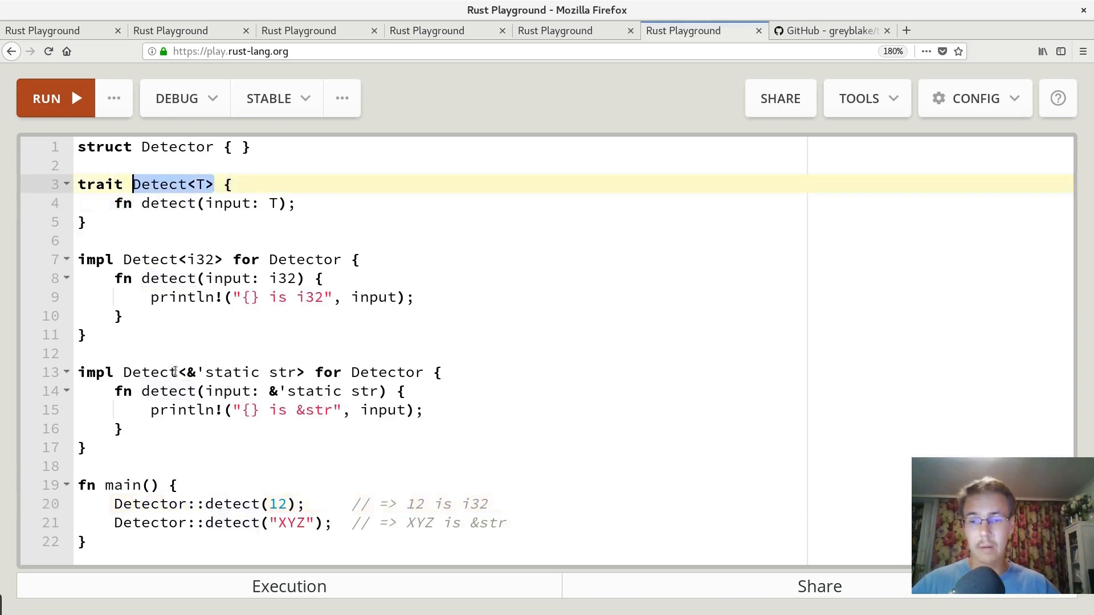
pyautogui.doubleClick(232, 504)
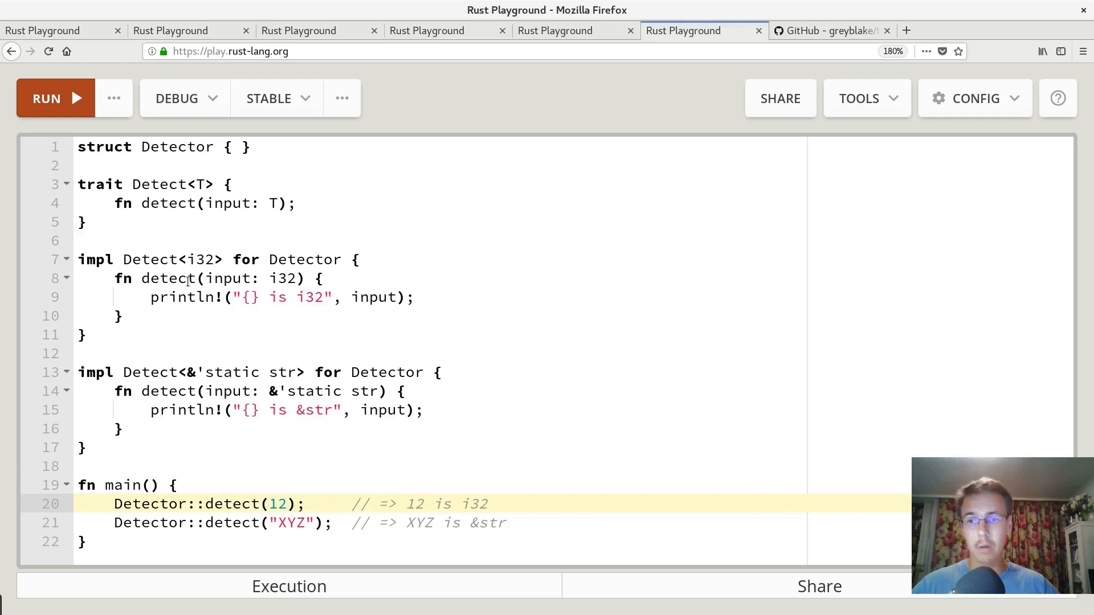
pyautogui.doubleClick(167, 278)
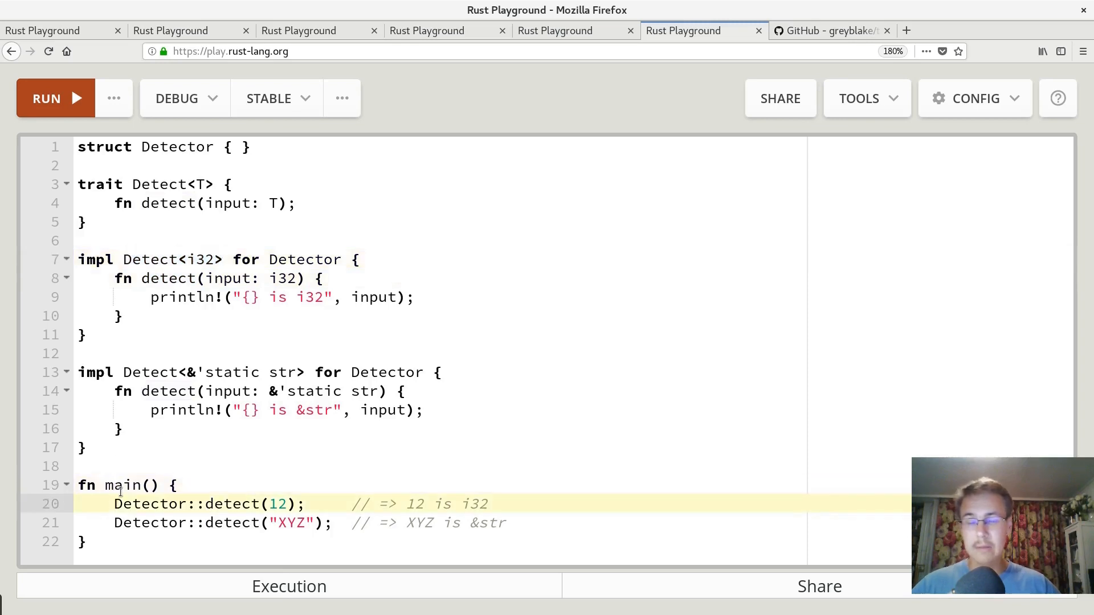
pyautogui.click(115, 504)
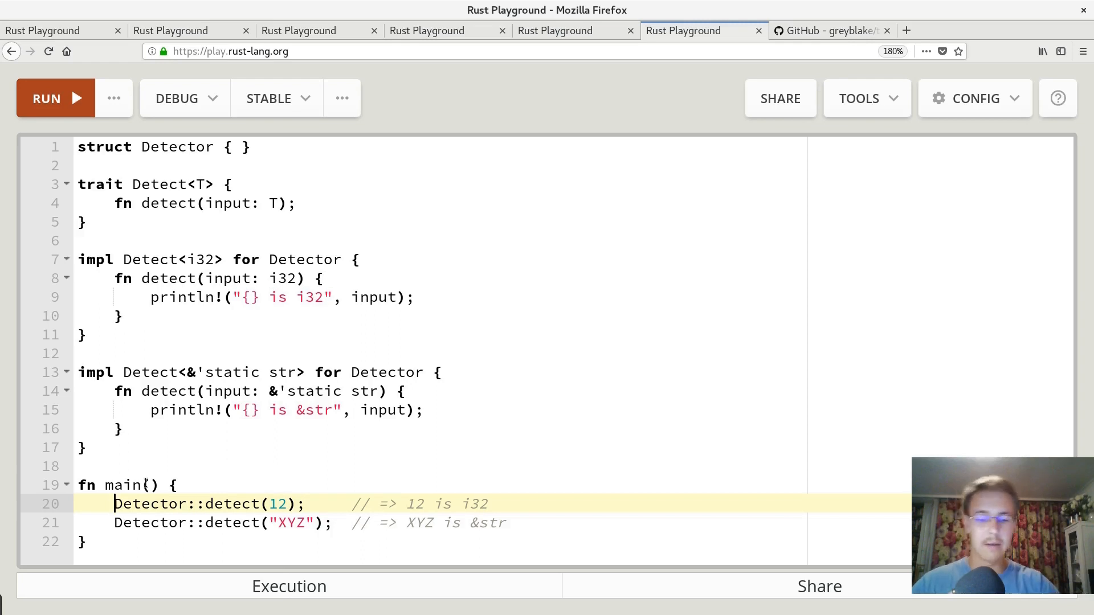
# Write the fully qualified <Detector as Detect<i32>> call syntax and run the program.
pyautogui.write('<')
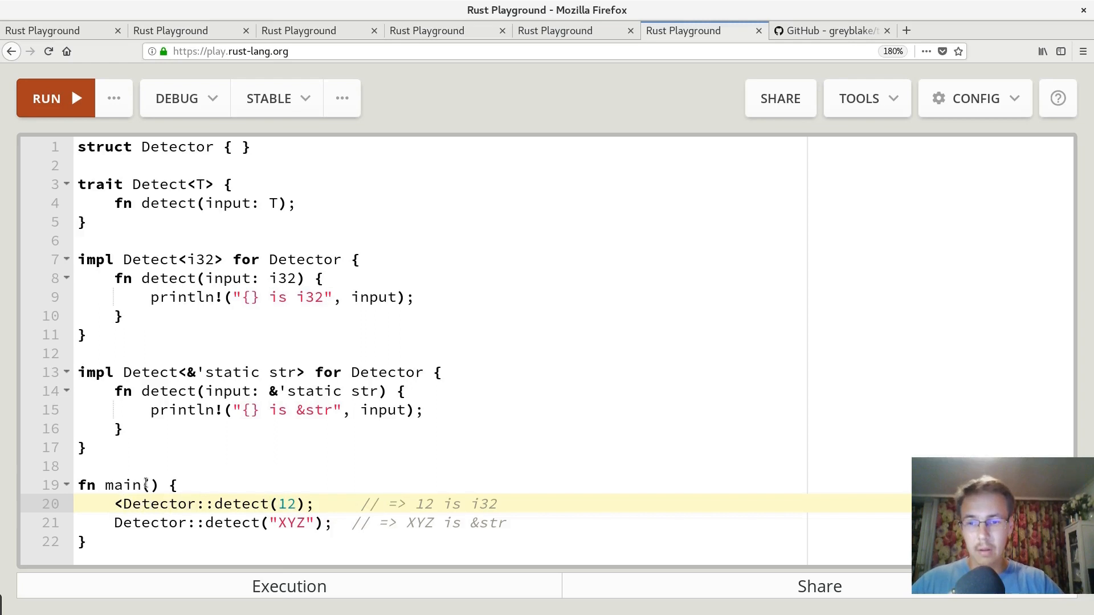
pyautogui.write('as Detect<i32')
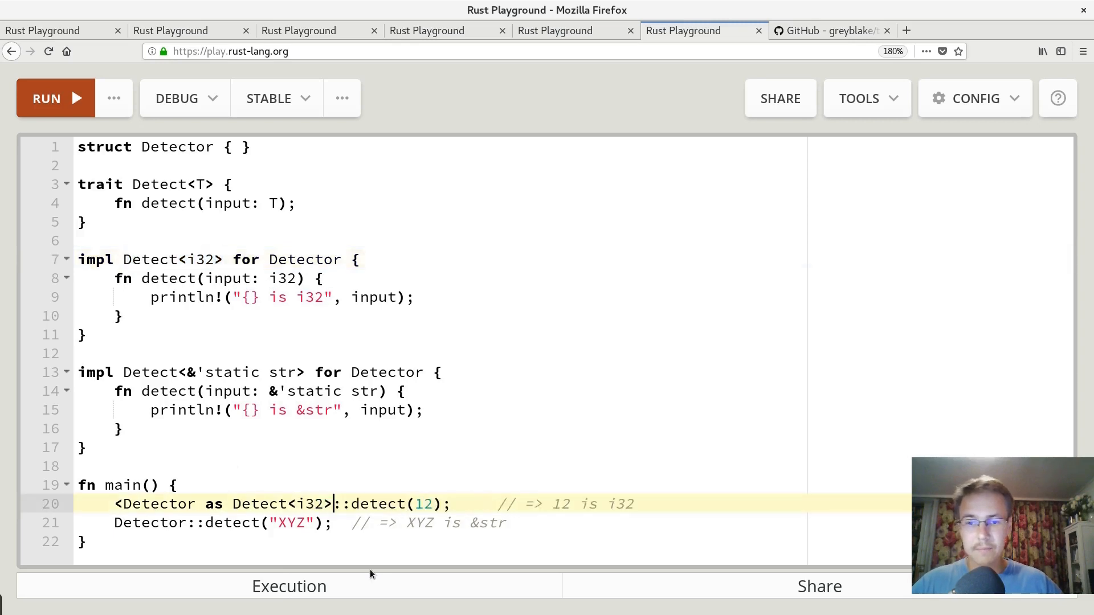
pyautogui.write('>')
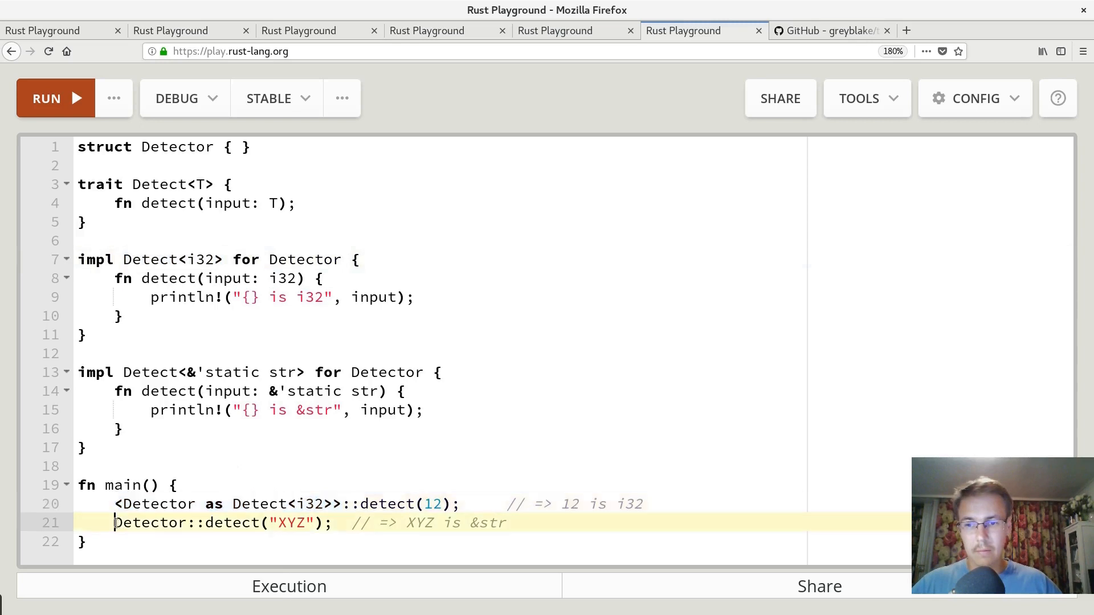
pyautogui.write('<Detector as Detect<i32>>')
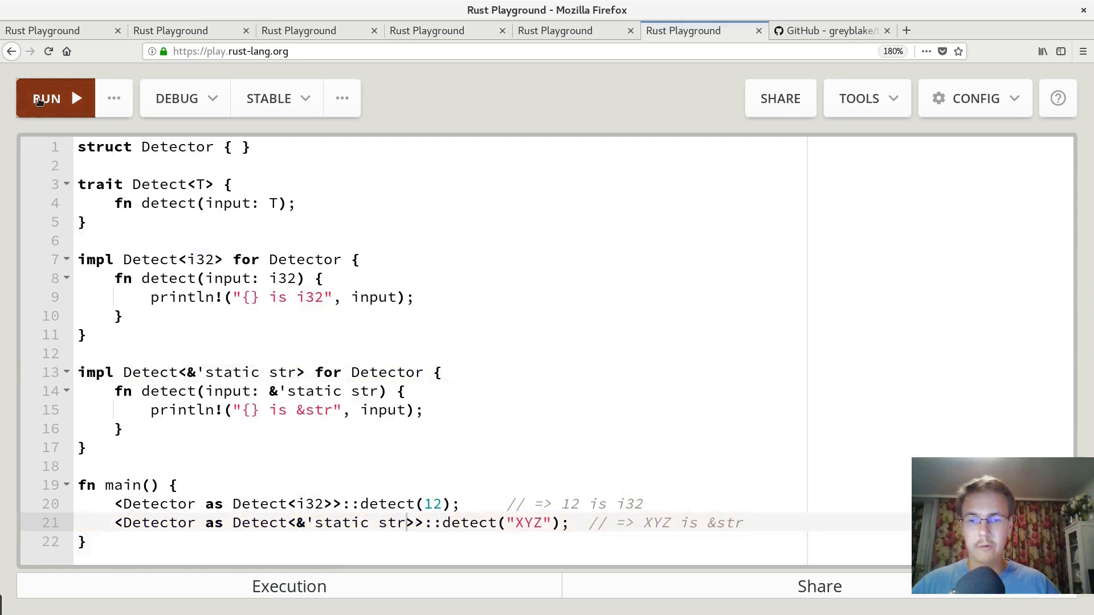
pyautogui.click(47, 98)
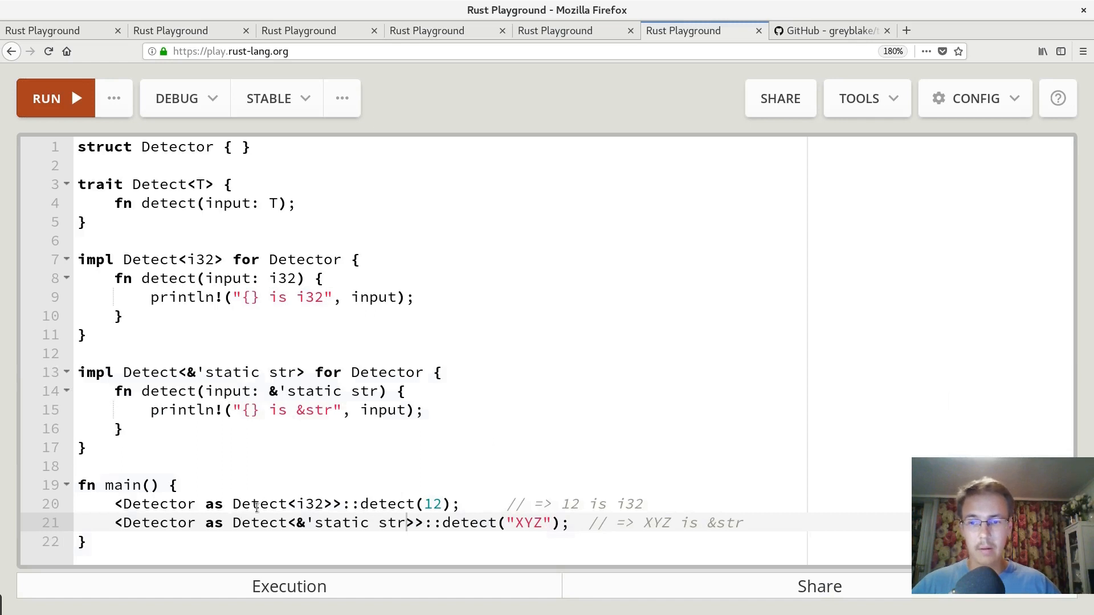
# Select the Detect<i32> qualification in the first call to revert it to plain Detector::detect.
pyautogui.doubleClick(282, 504)
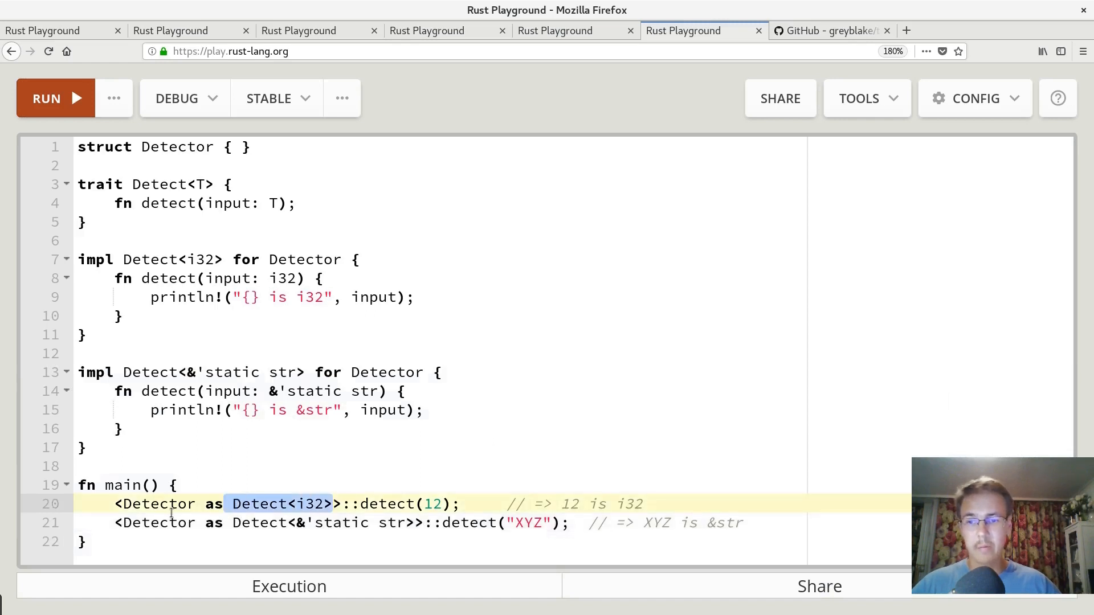
pyautogui.click(169, 523)
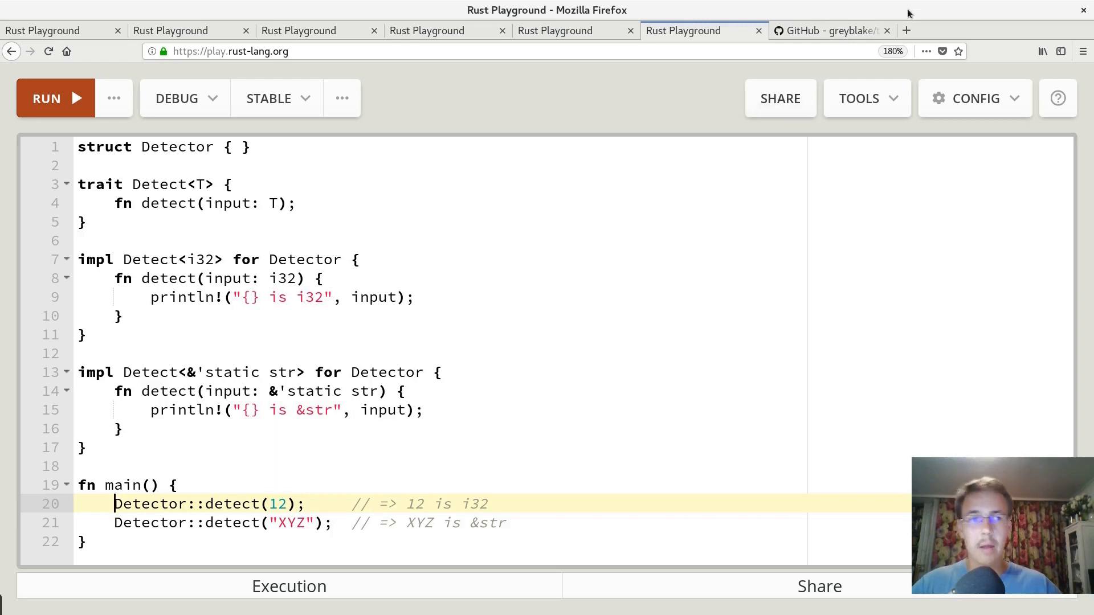
# Switch to the greyblake/ta-rs repository page and browse its contents.
pyautogui.click(830, 30)
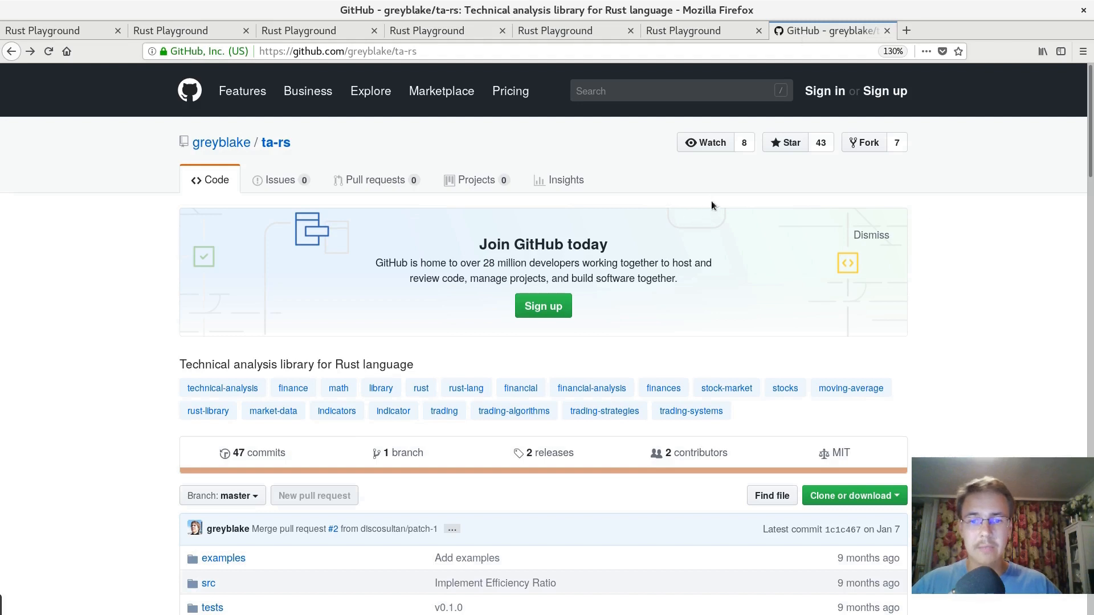
pyautogui.scroll(-3)
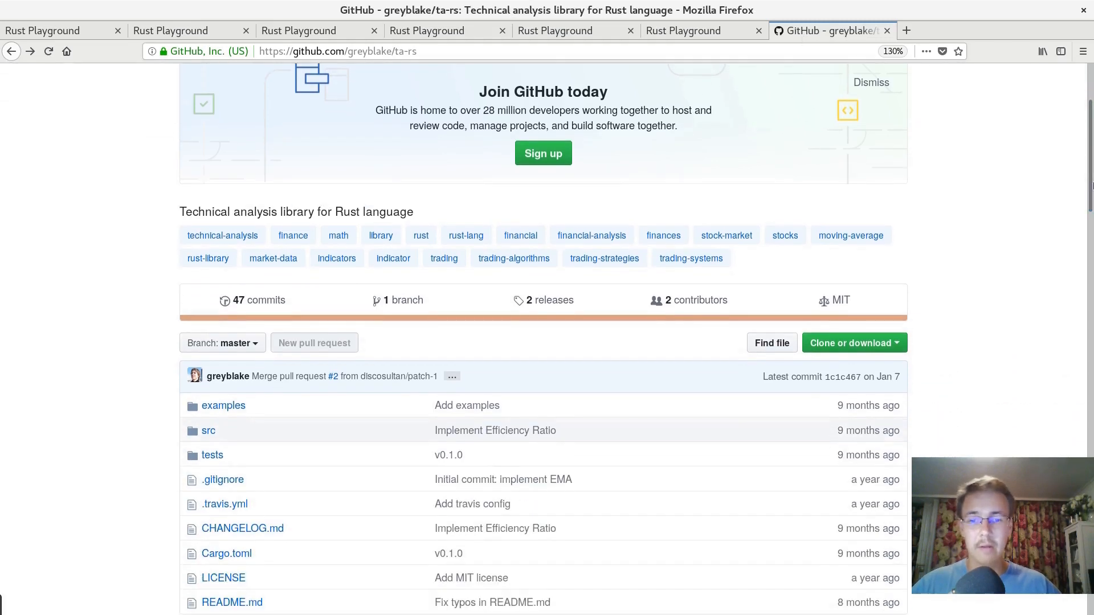
pyautogui.scroll(-3)
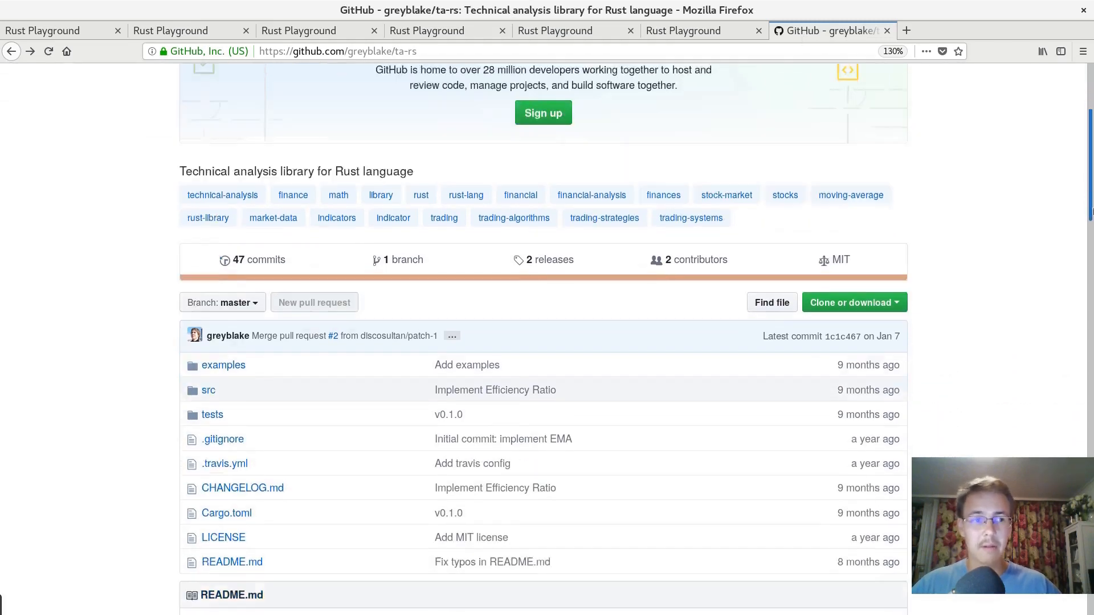
pyautogui.scroll(-3)
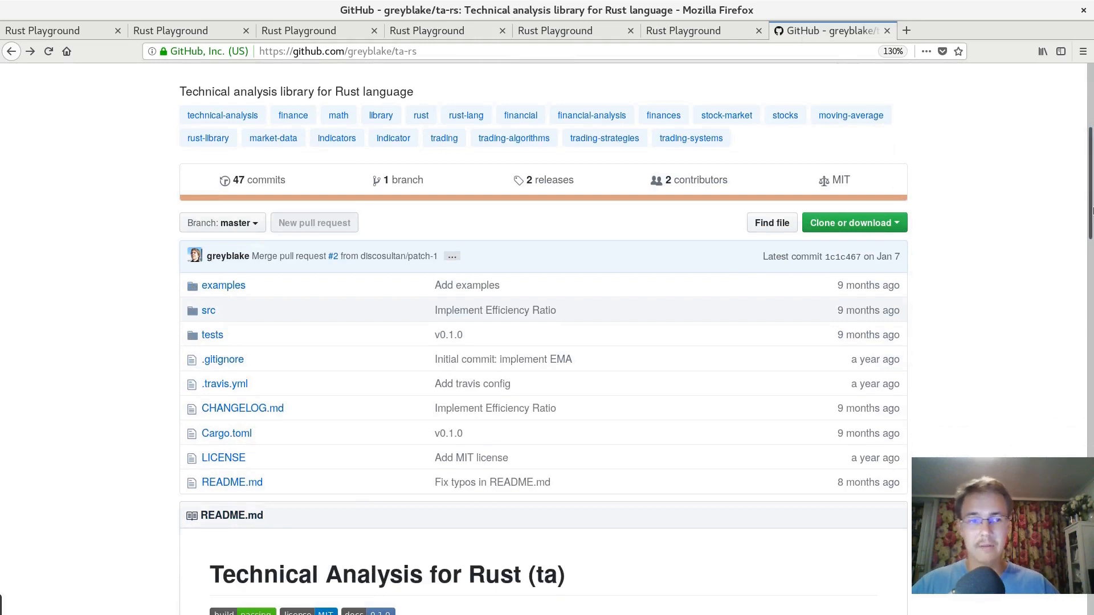
pyautogui.scroll(3)
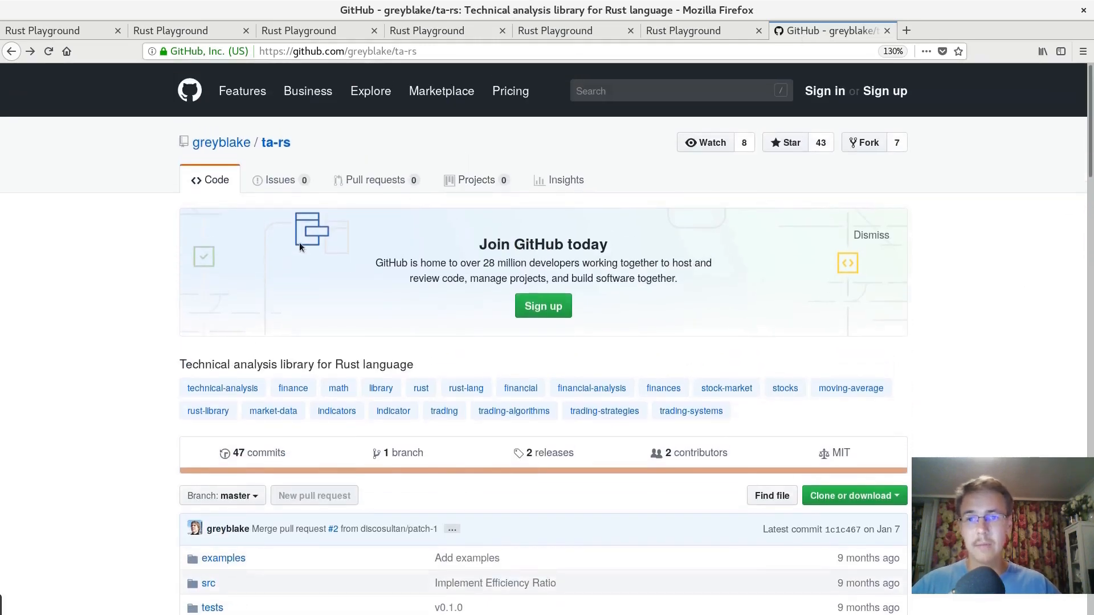
pyautogui.scroll(-3)
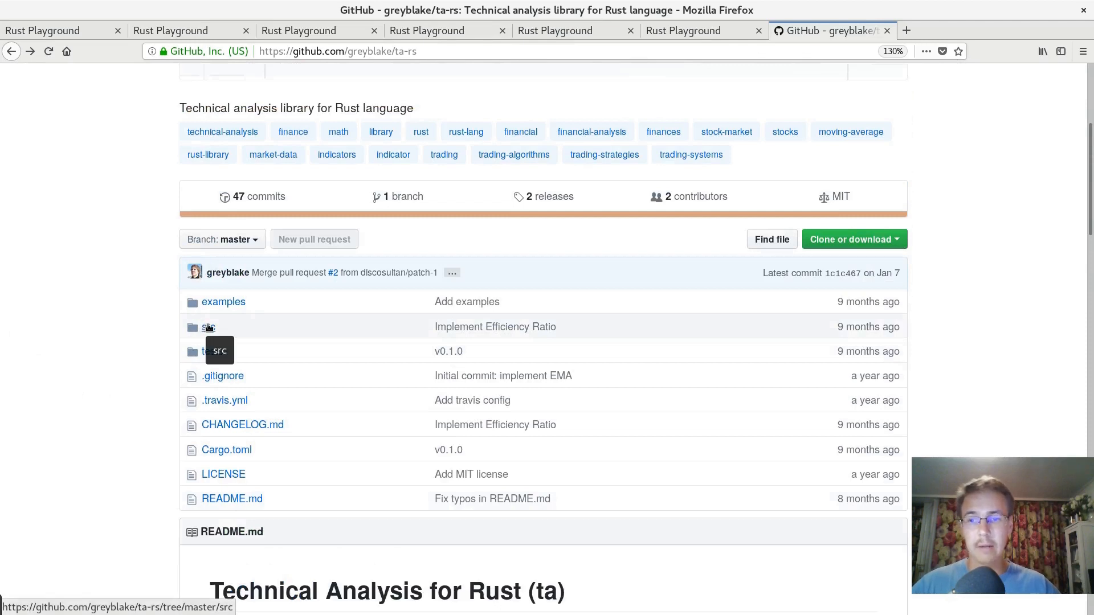
# Navigate src/indicators and open true_range.rs.
pyautogui.click(207, 327)
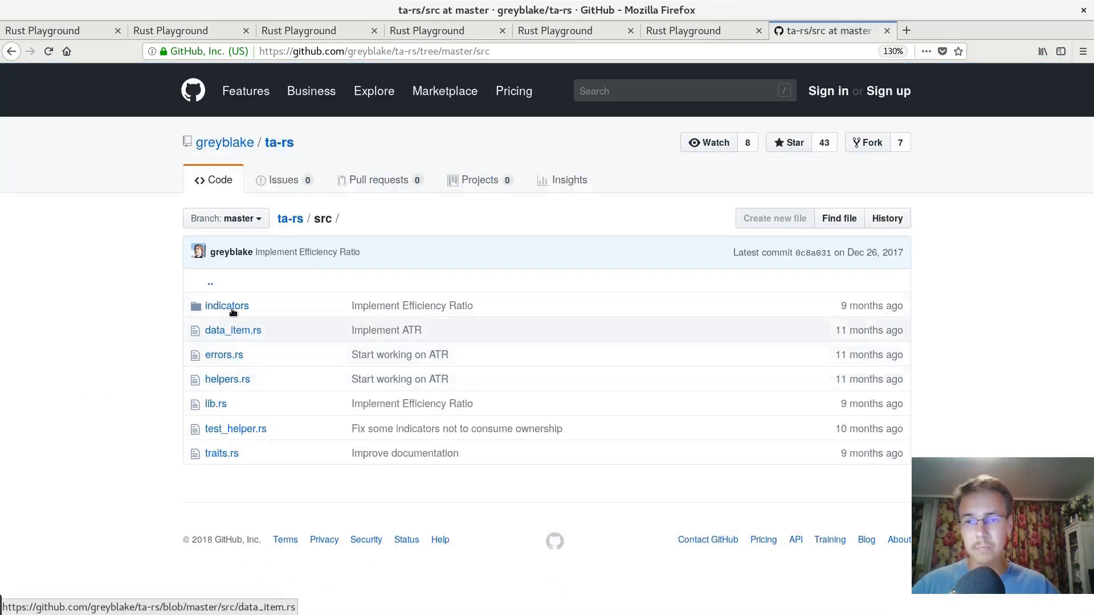
pyautogui.click(226, 306)
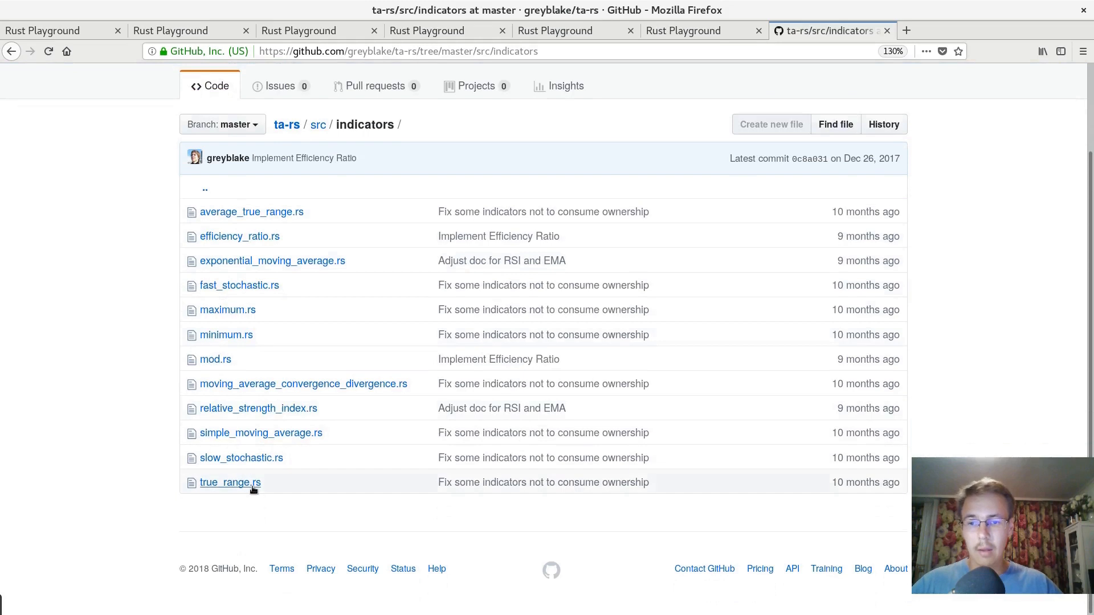
pyautogui.click(229, 482)
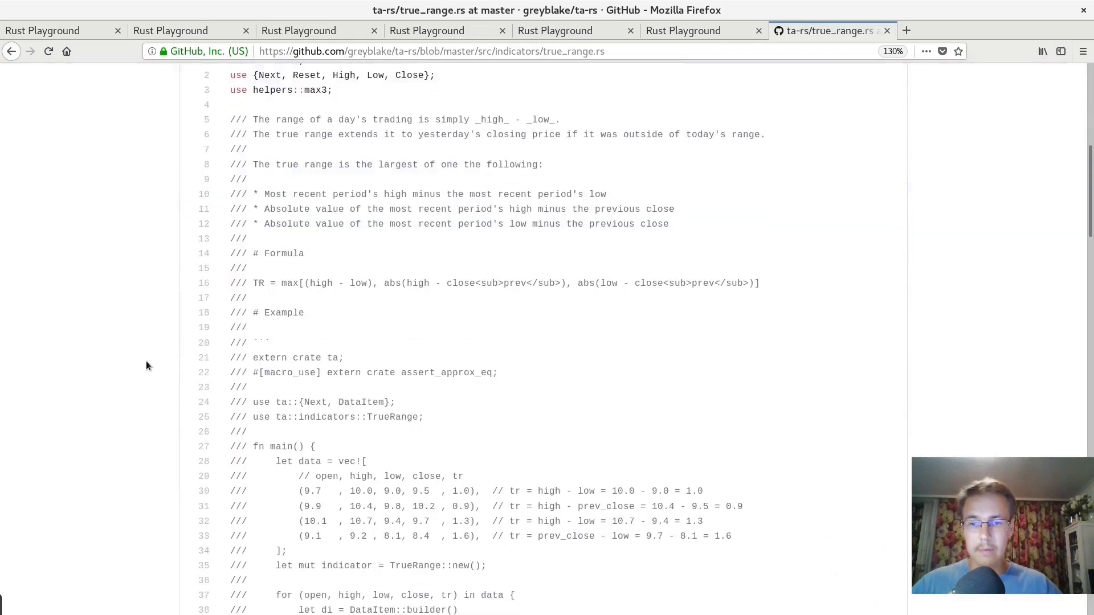
pyautogui.scroll(-3)
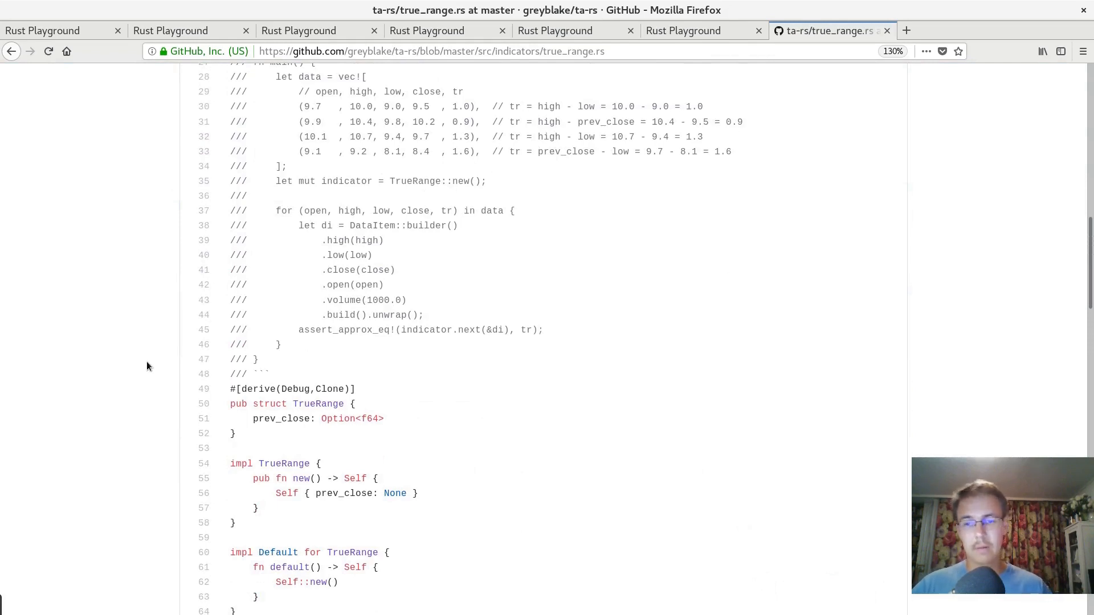
pyautogui.scroll(3)
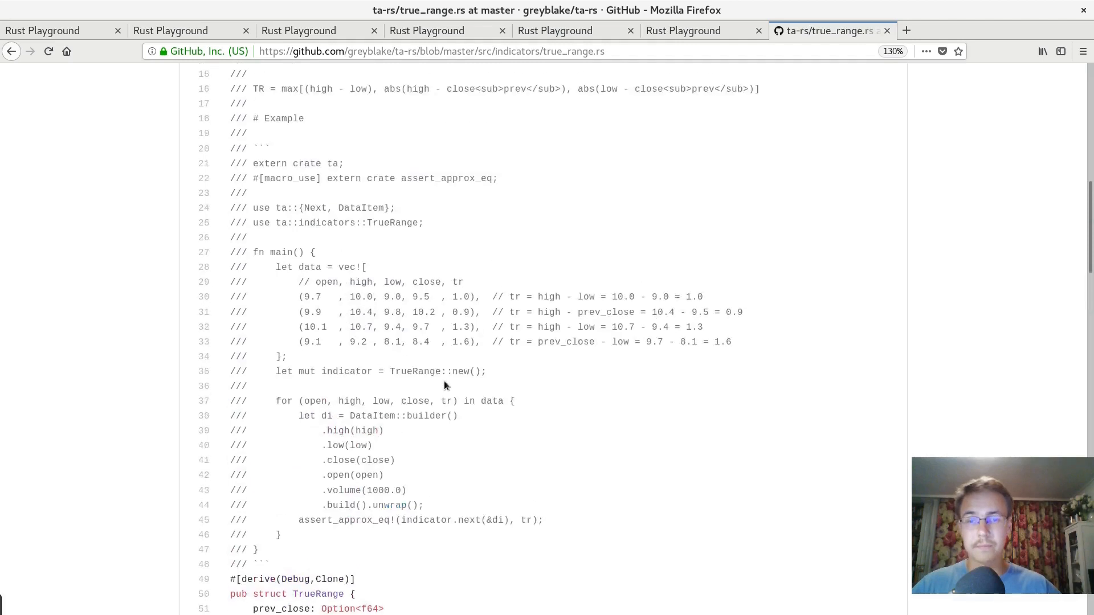
pyautogui.scroll(-3)
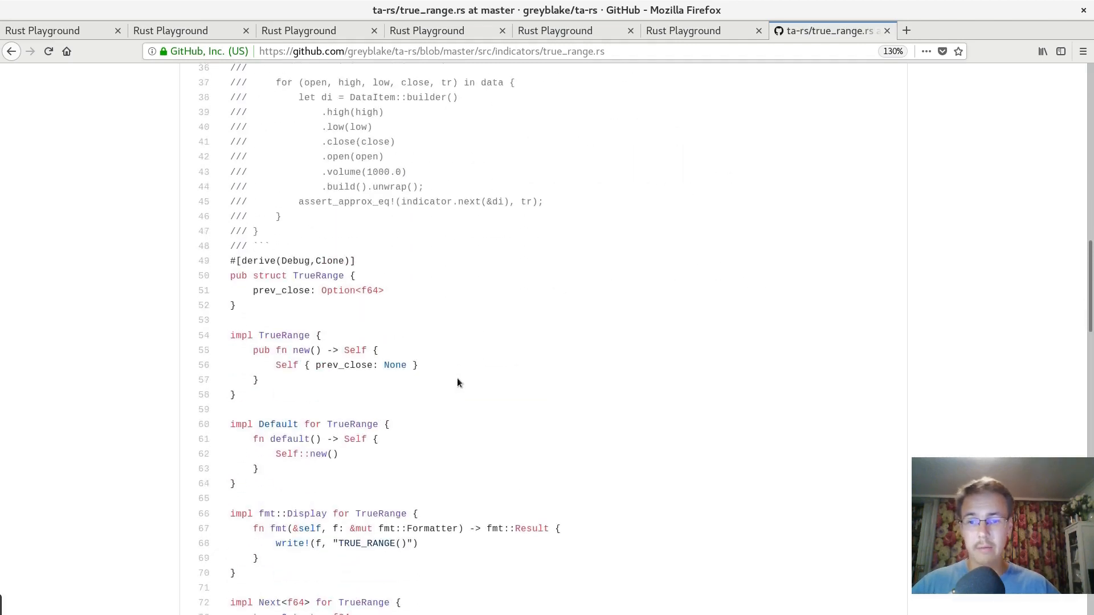
pyautogui.scroll(-3)
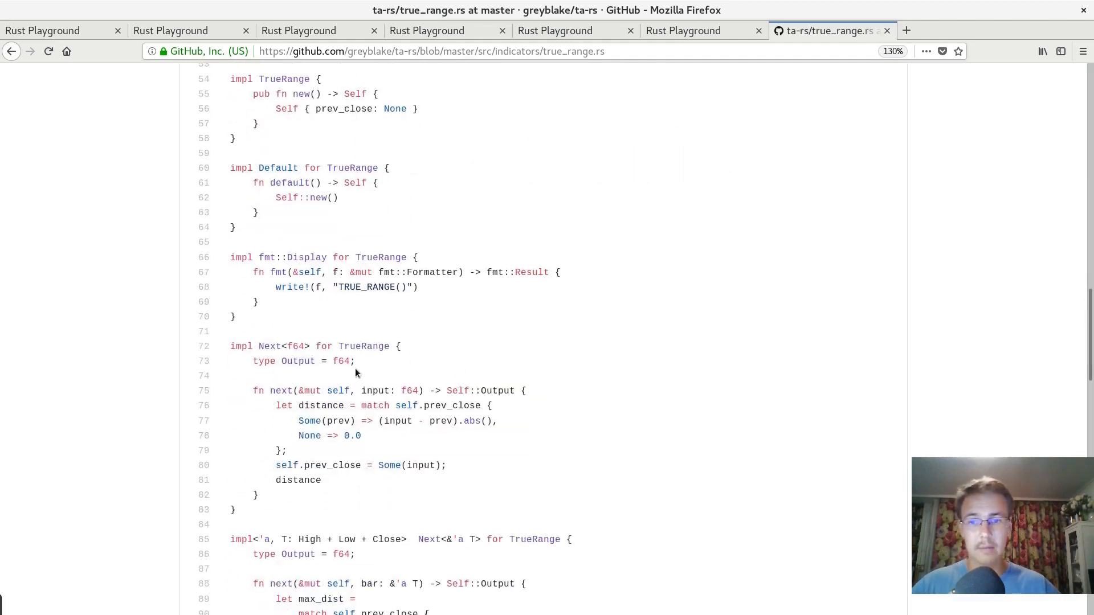
pyautogui.doubleClick(294, 347)
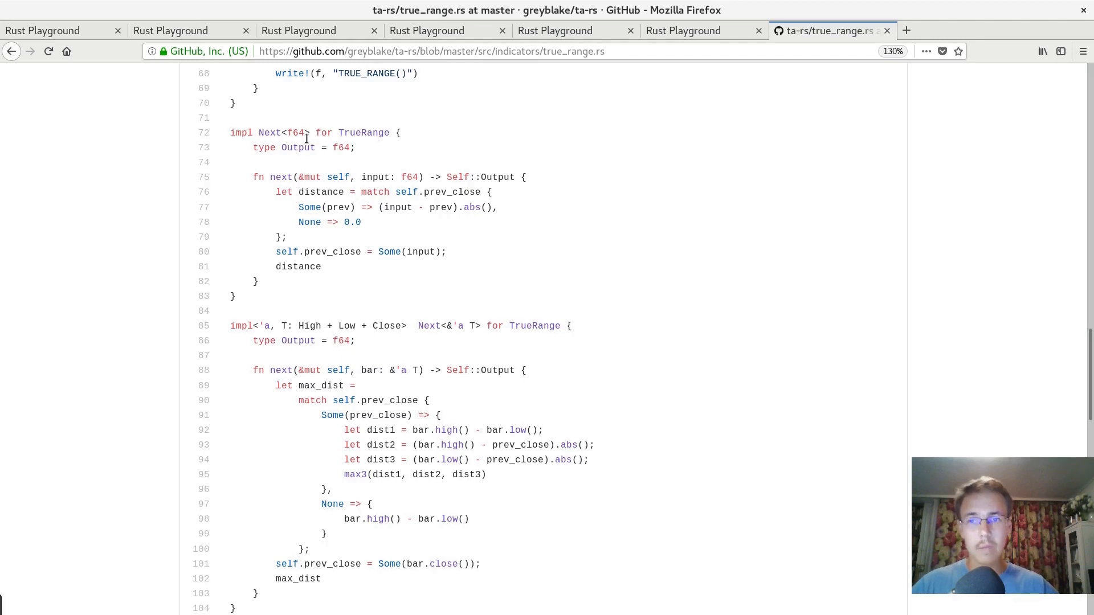
pyautogui.doubleClick(286, 132)
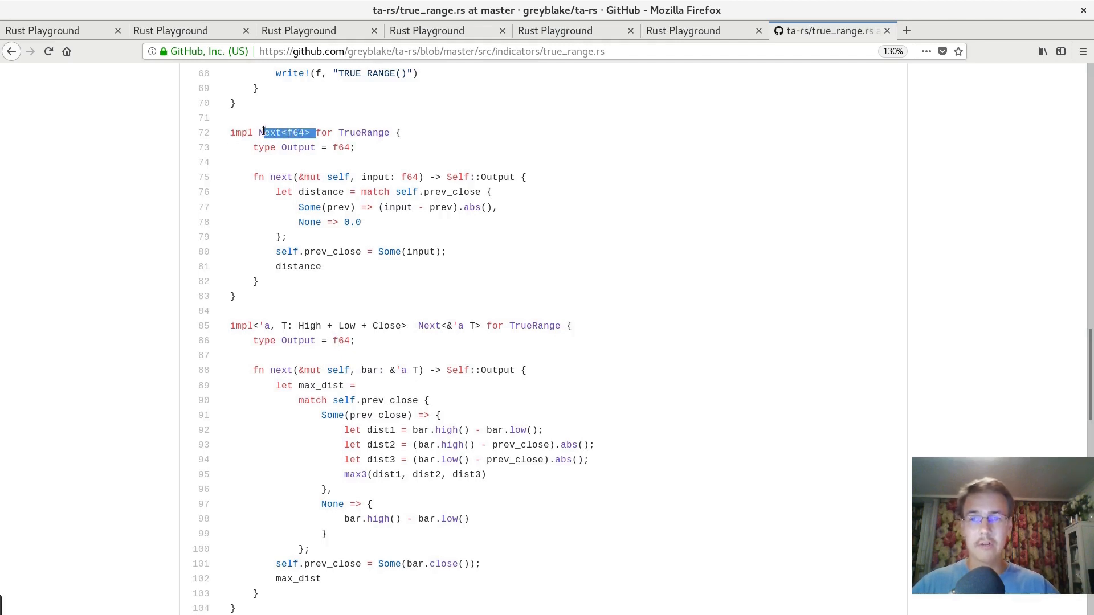
pyautogui.doubleClick(497, 177)
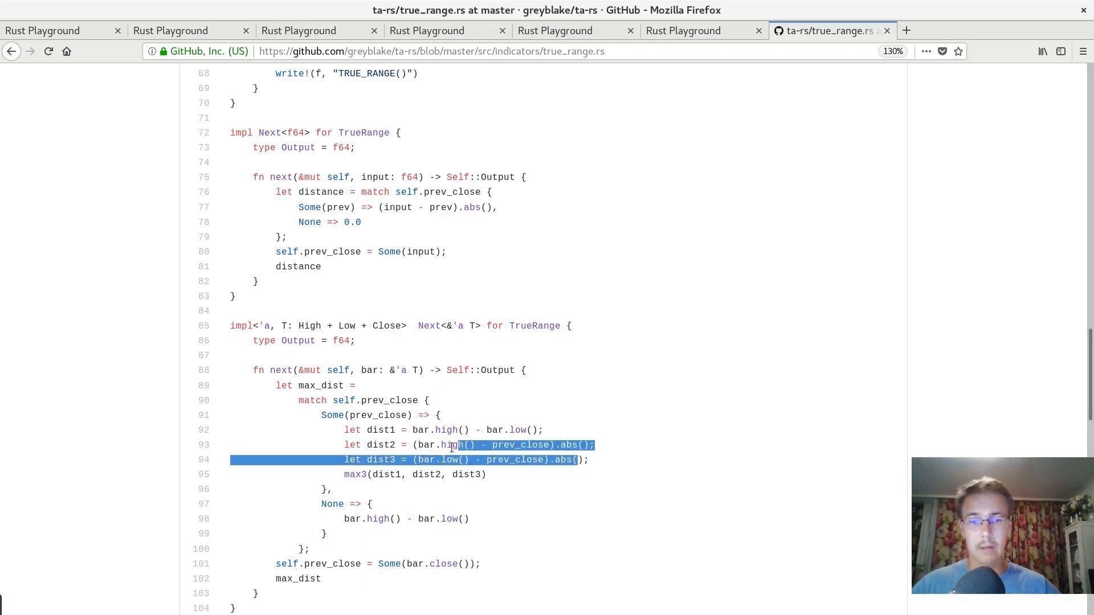
pyautogui.scroll(-3)
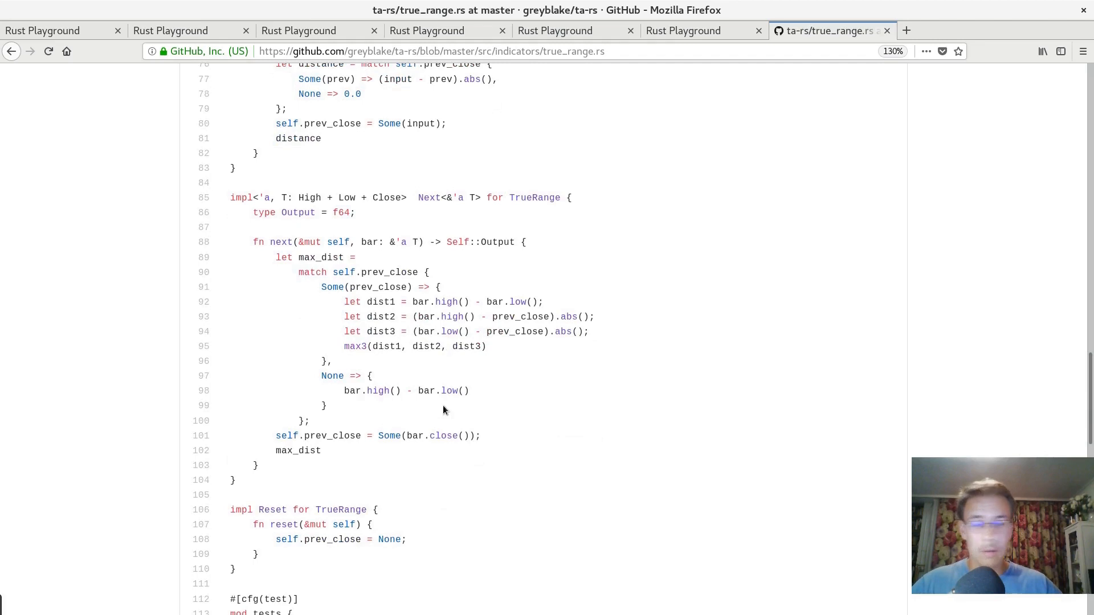
pyautogui.moveTo(456, 383)
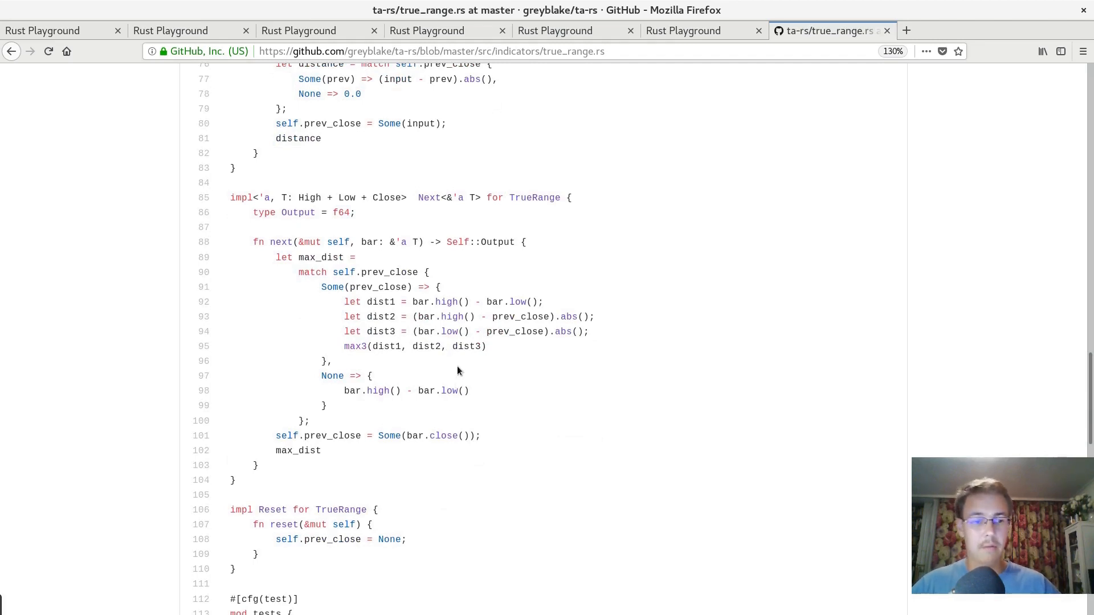
pyautogui.moveTo(477, 376)
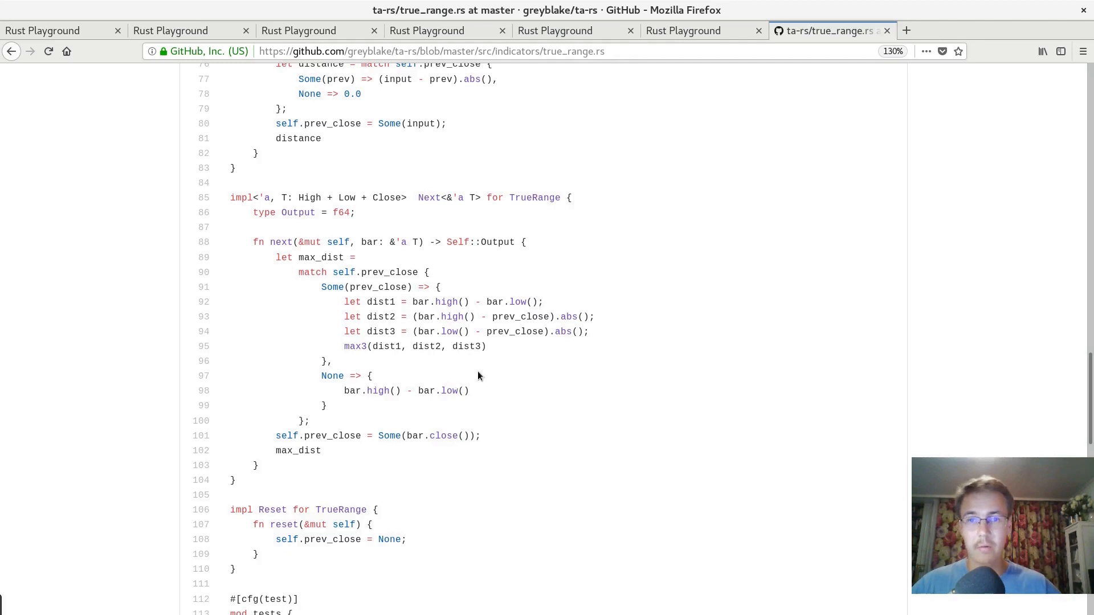